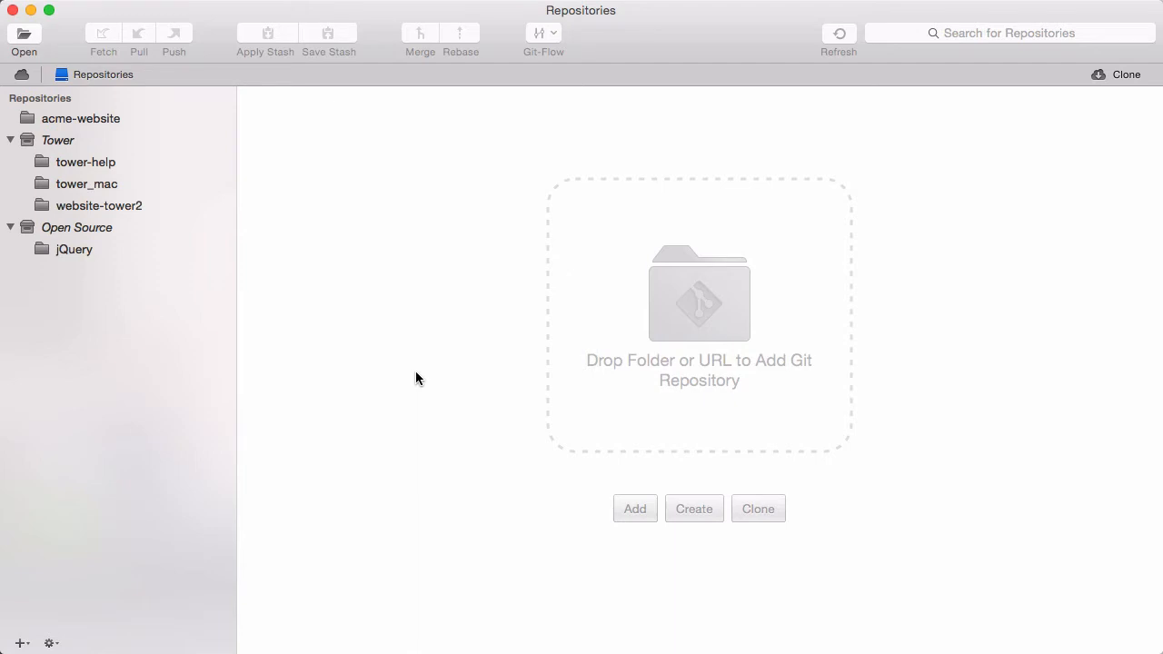
# Create a new local Git repository in the ignoring-files folder
pyautogui.click(693, 507)
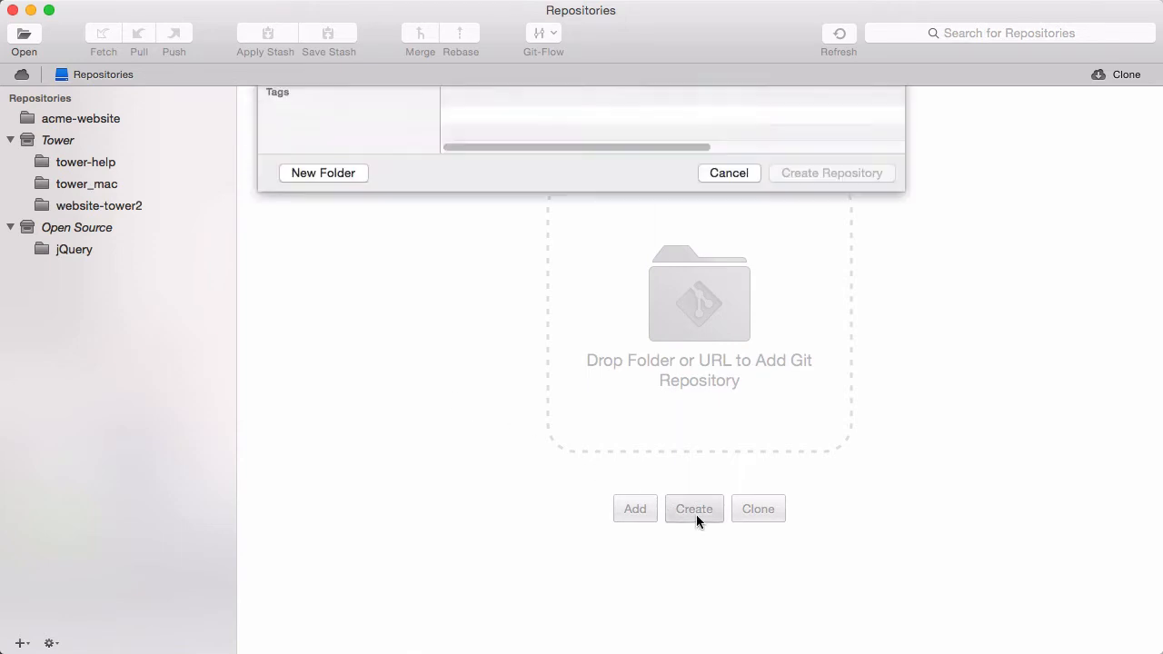
pyautogui.click(693, 509)
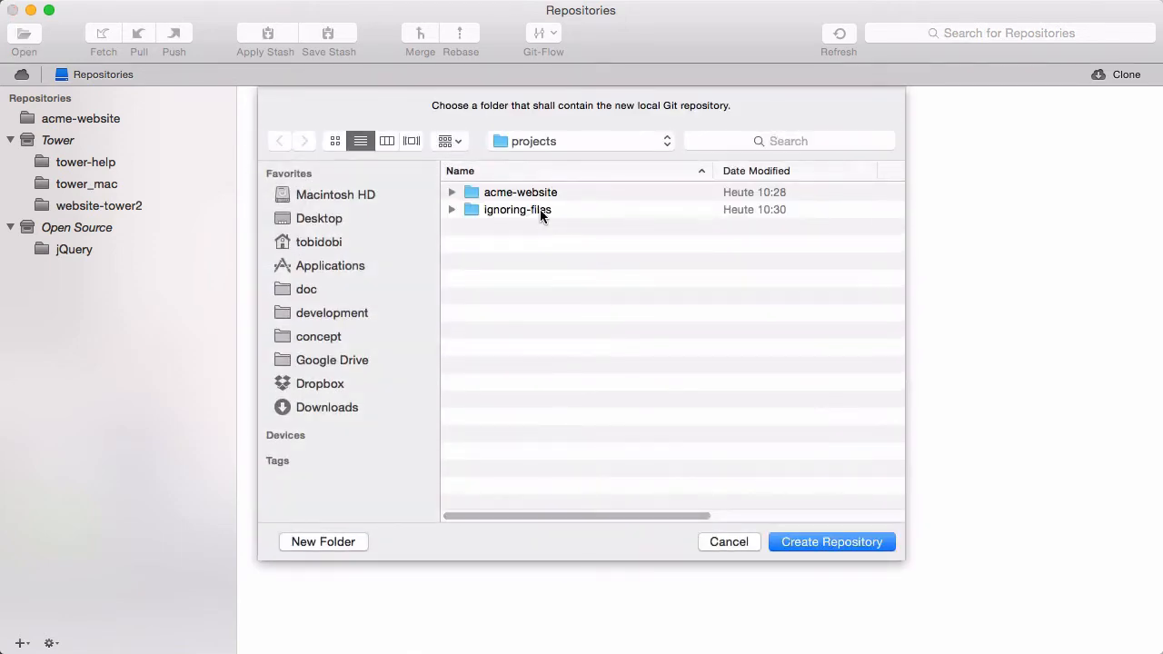
pyautogui.doubleClick(517, 209)
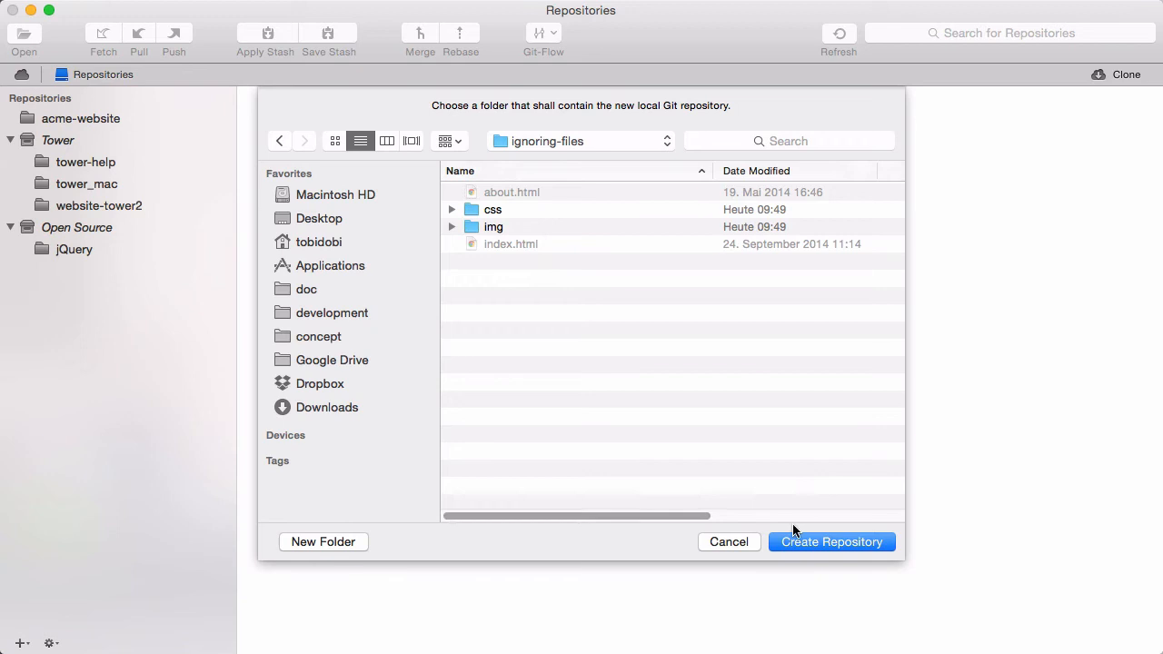
pyautogui.click(831, 542)
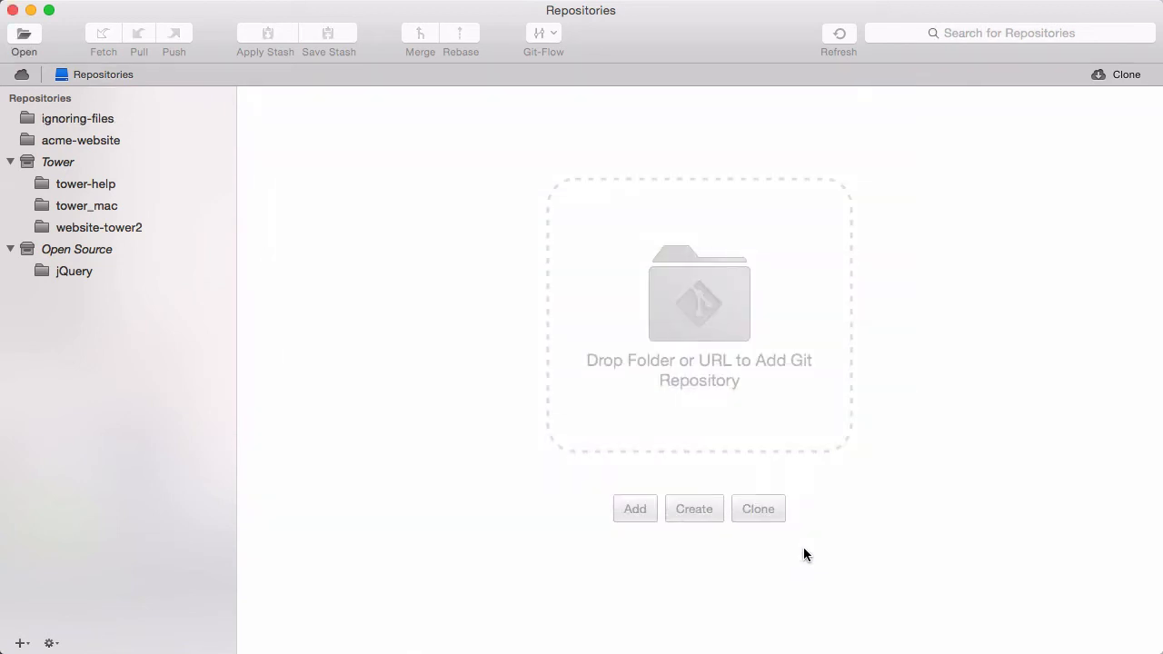
# Open ignoring-files and ignore all items like .DS_Store, generating a .gitignore
pyautogui.click(77, 118)
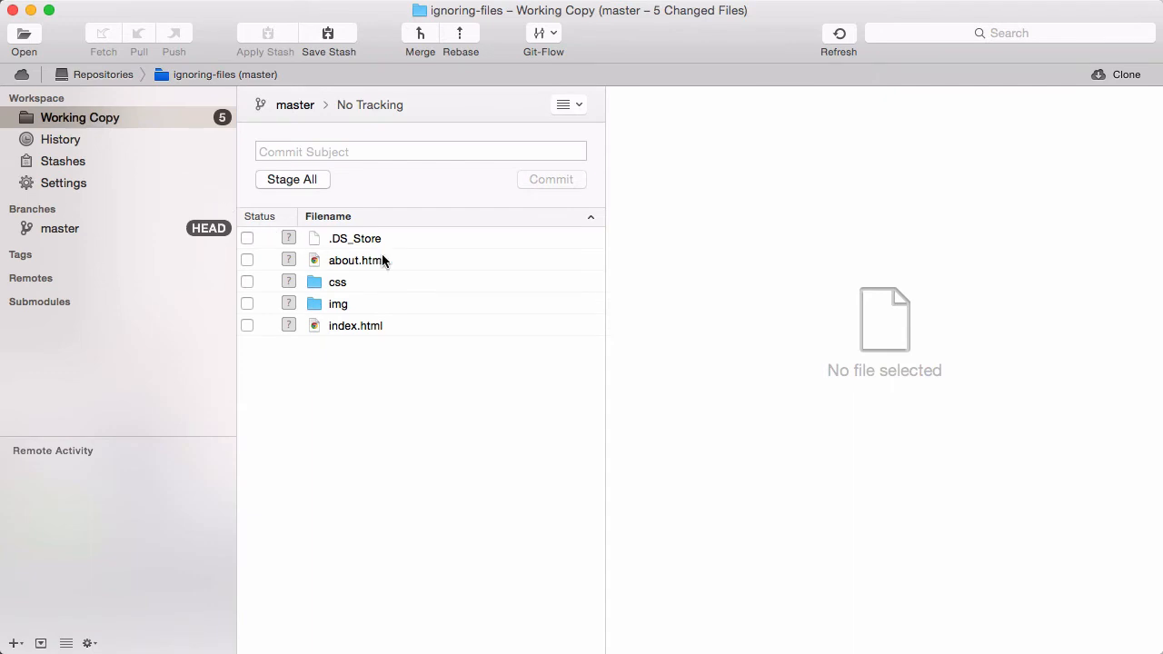
pyautogui.moveTo(428, 243)
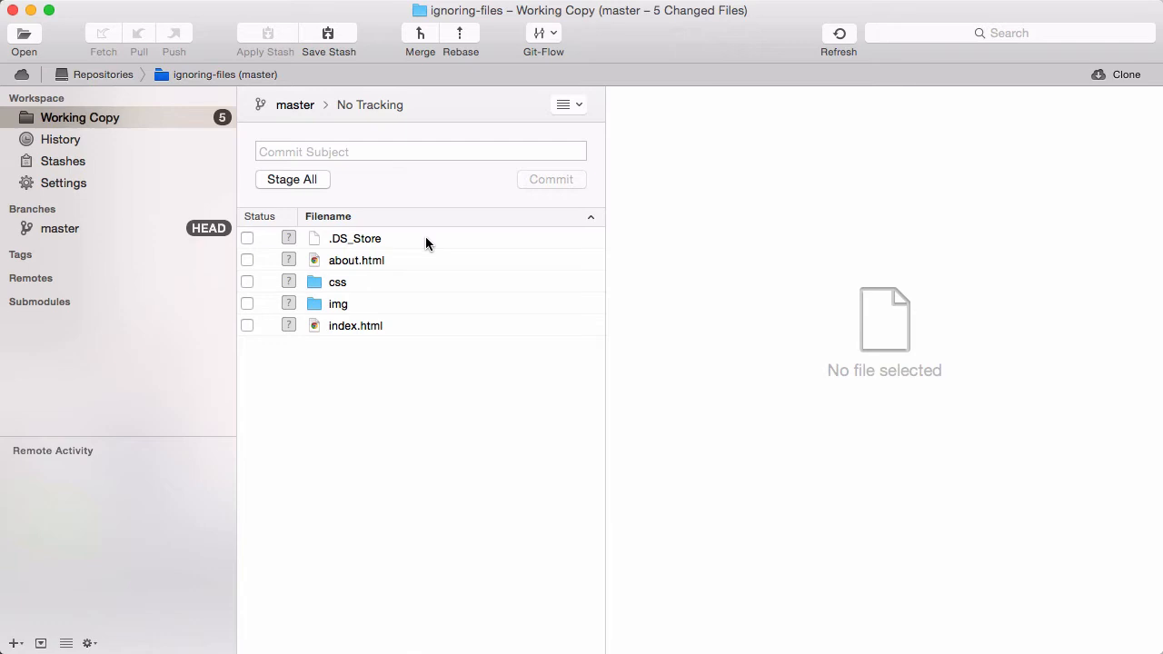
pyautogui.rightClick(356, 238)
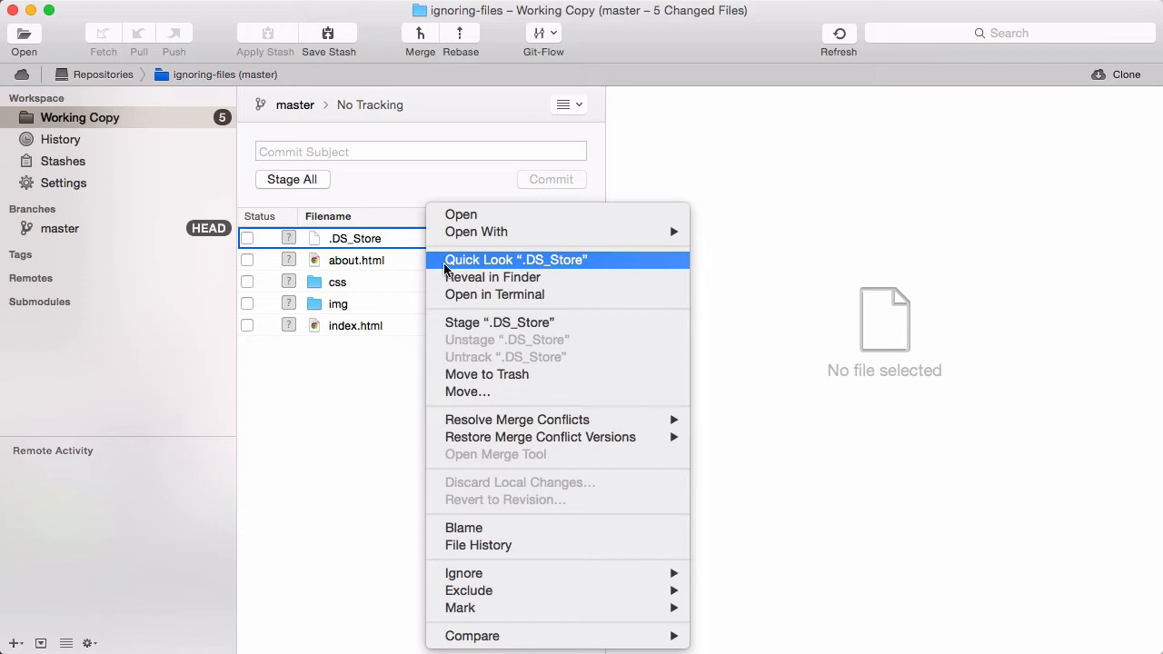
pyautogui.moveTo(464, 573)
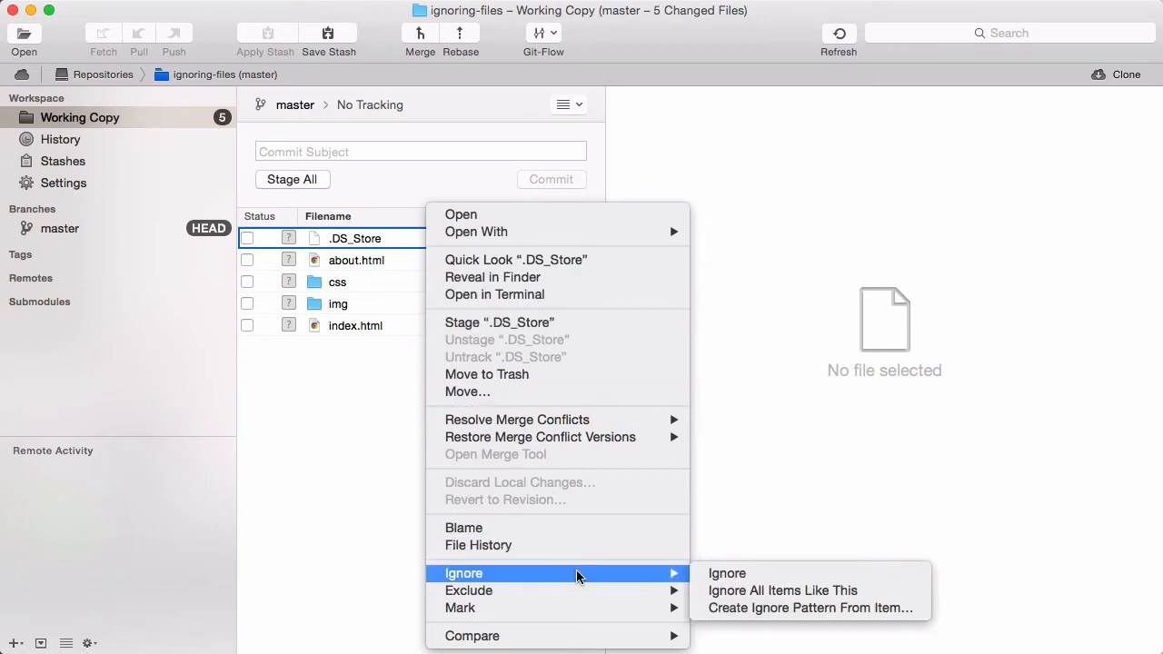
pyautogui.moveTo(727, 574)
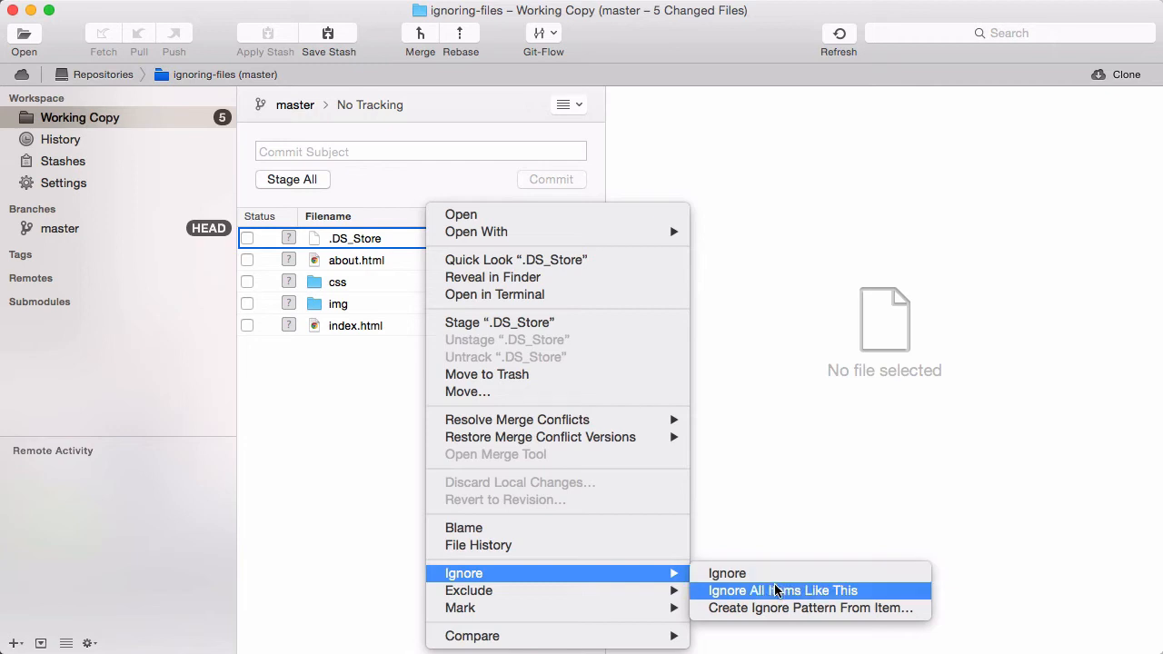
pyautogui.click(782, 590)
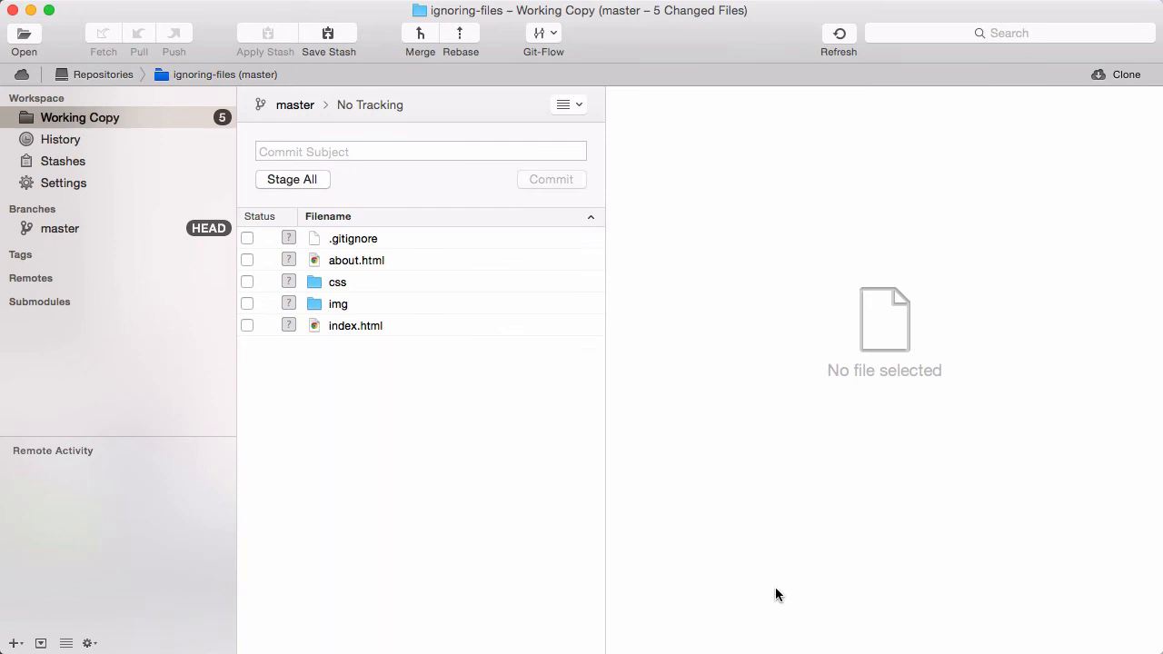
pyautogui.moveTo(372, 252)
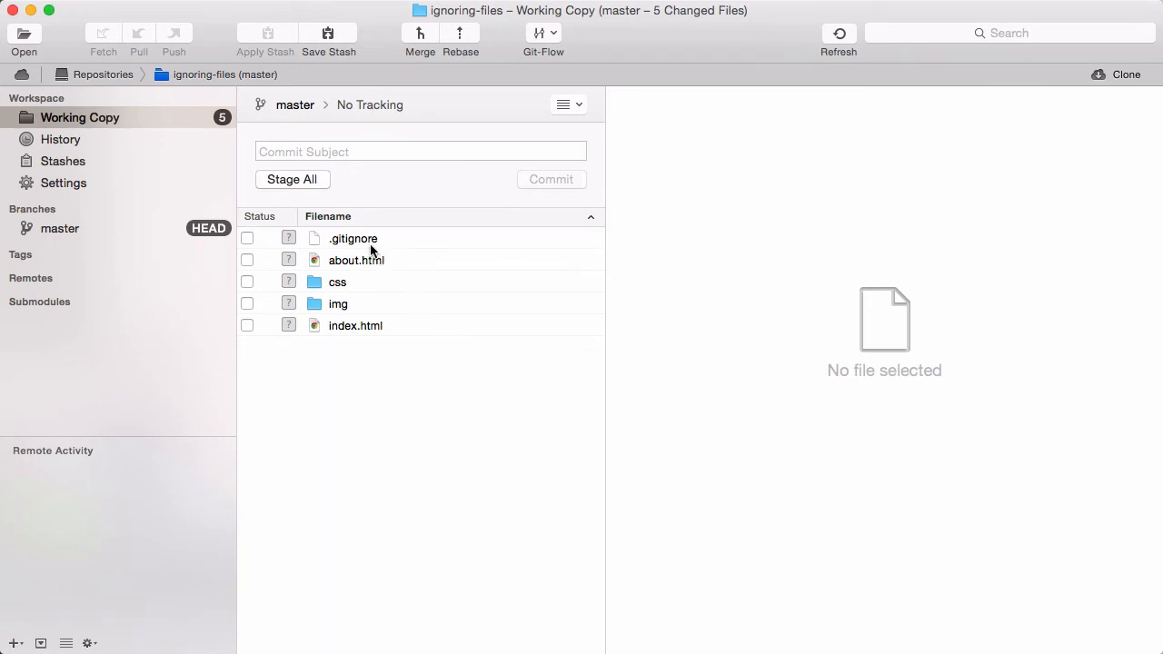
# Select the untracked .gitignore file to view its details
pyautogui.click(353, 238)
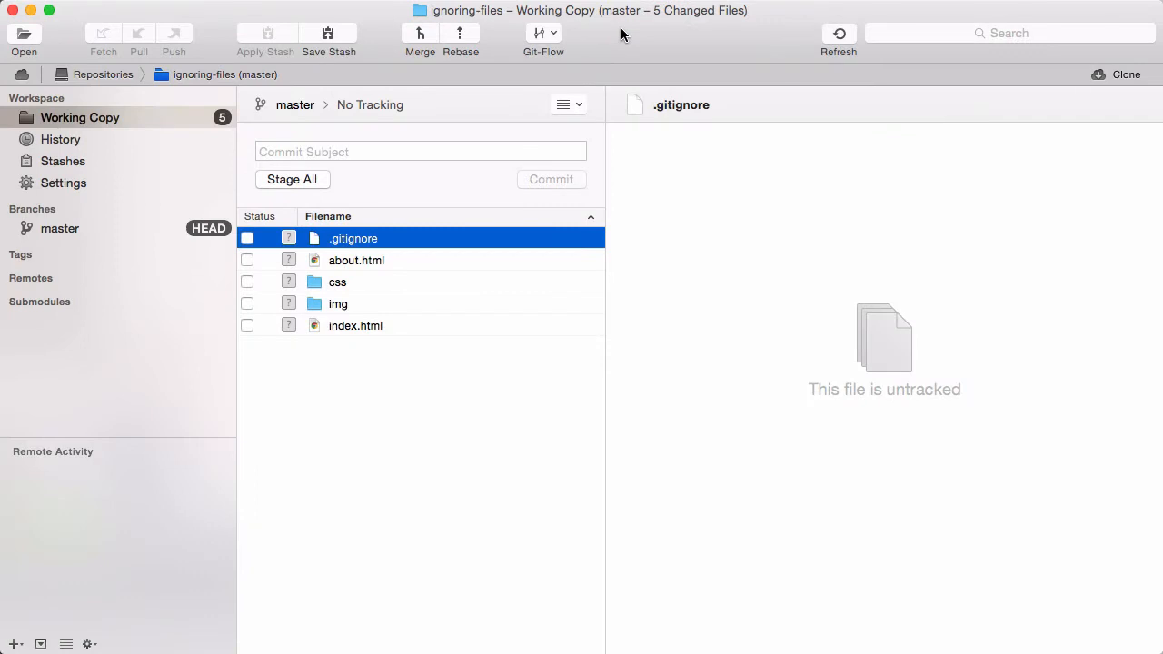
pyautogui.moveTo(610, 85)
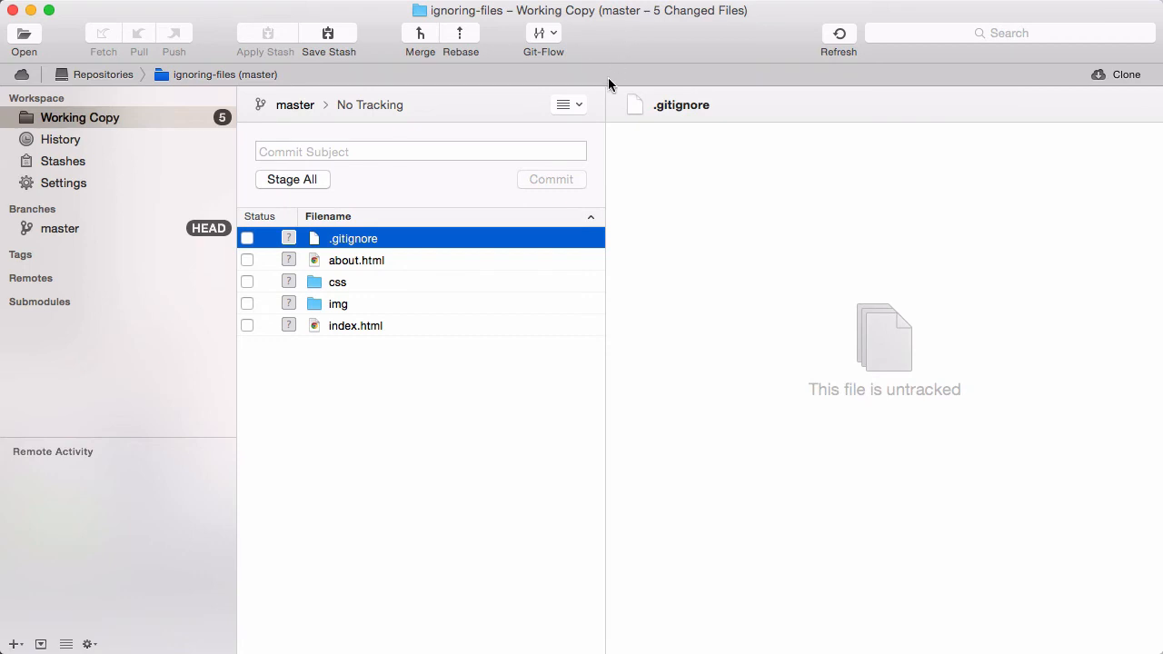
pyautogui.click(567, 105)
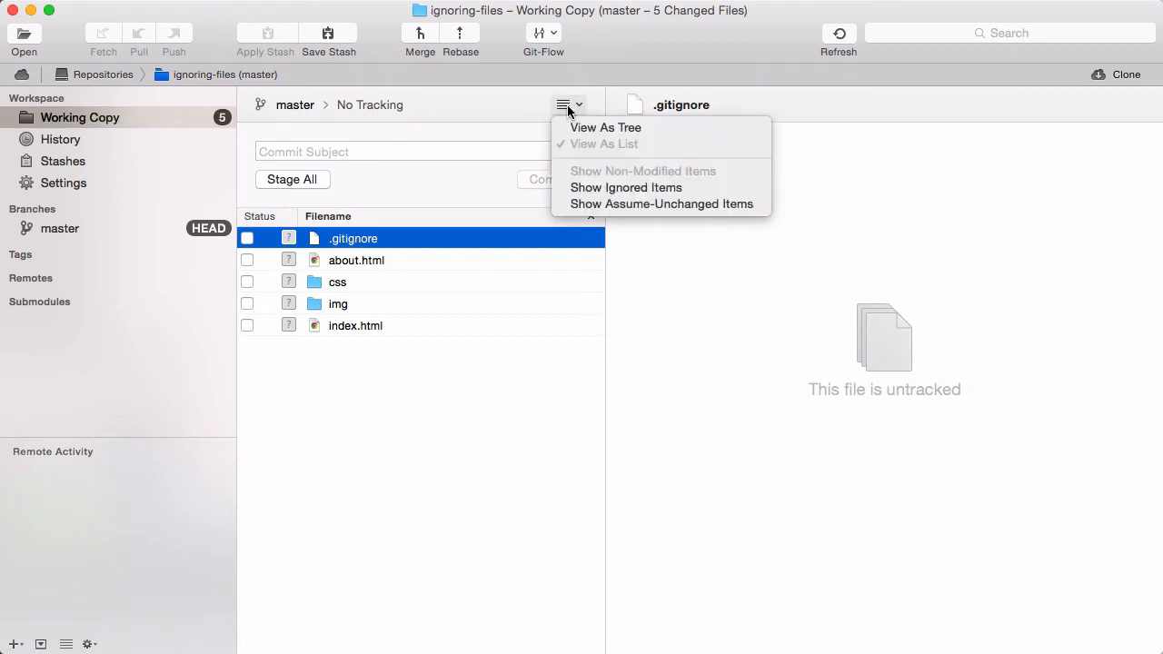
pyautogui.moveTo(626, 187)
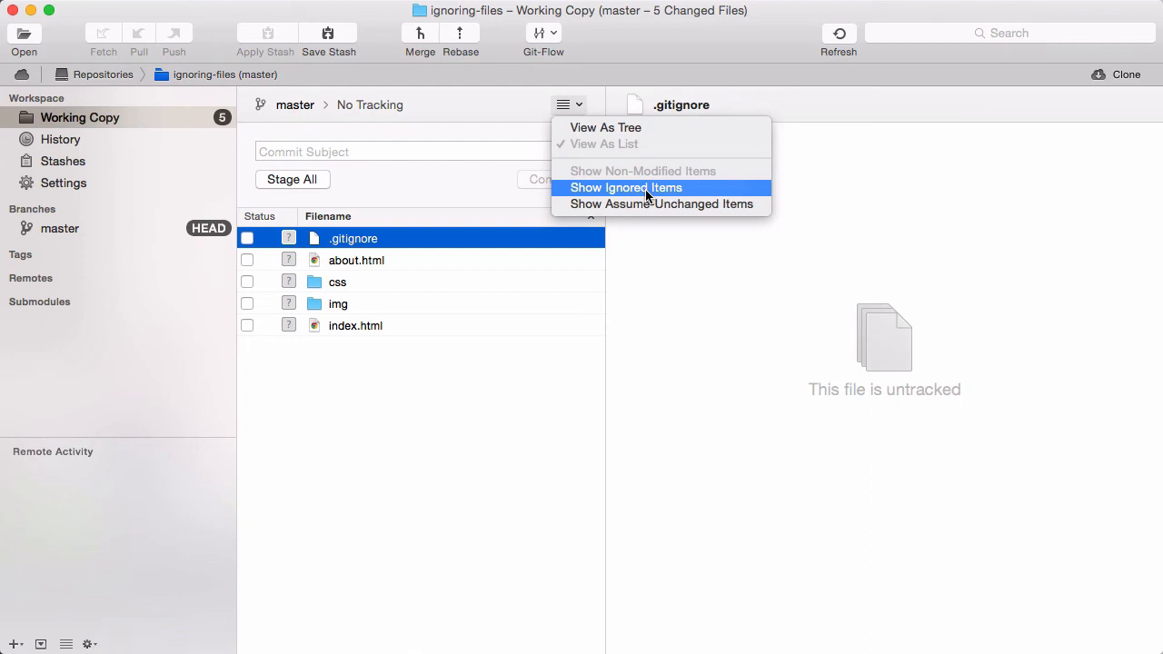
pyautogui.click(626, 187)
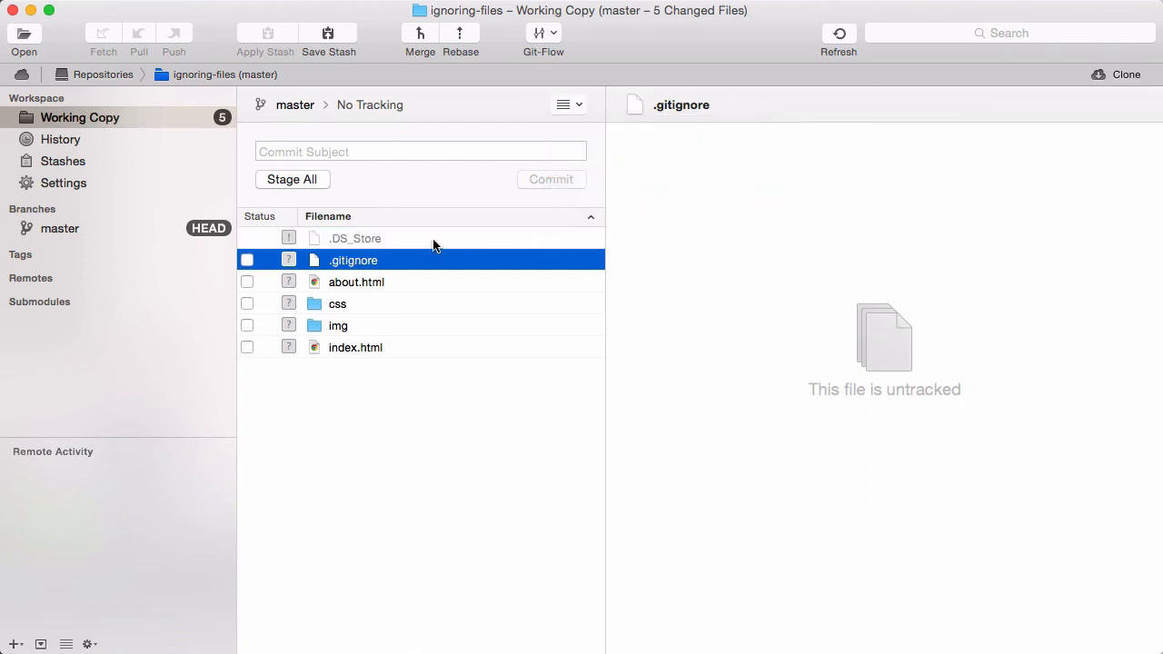
pyautogui.click(564, 105)
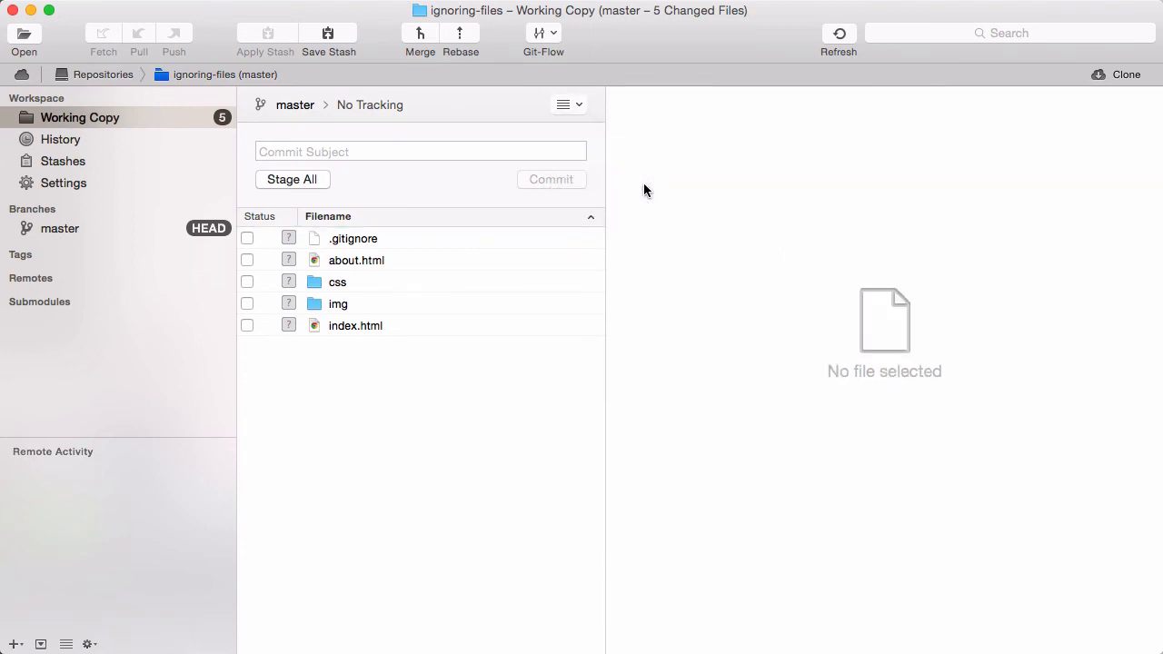
pyautogui.moveTo(266, 239)
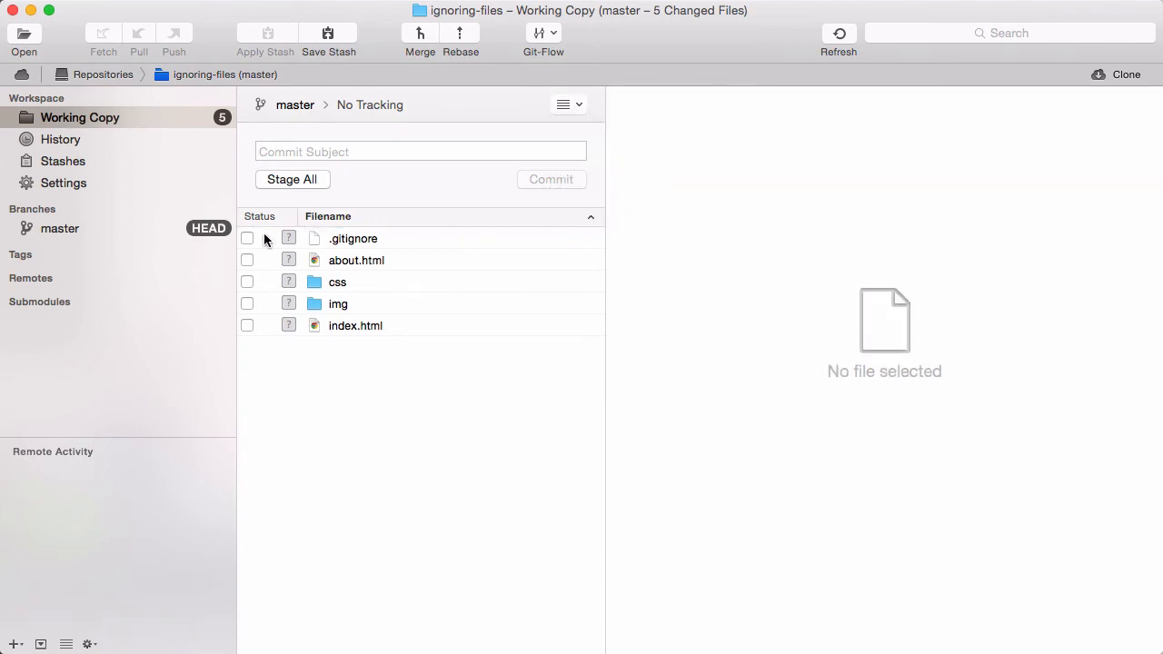
# Tick the .gitignore checkbox to stage it as a new file
pyautogui.click(246, 238)
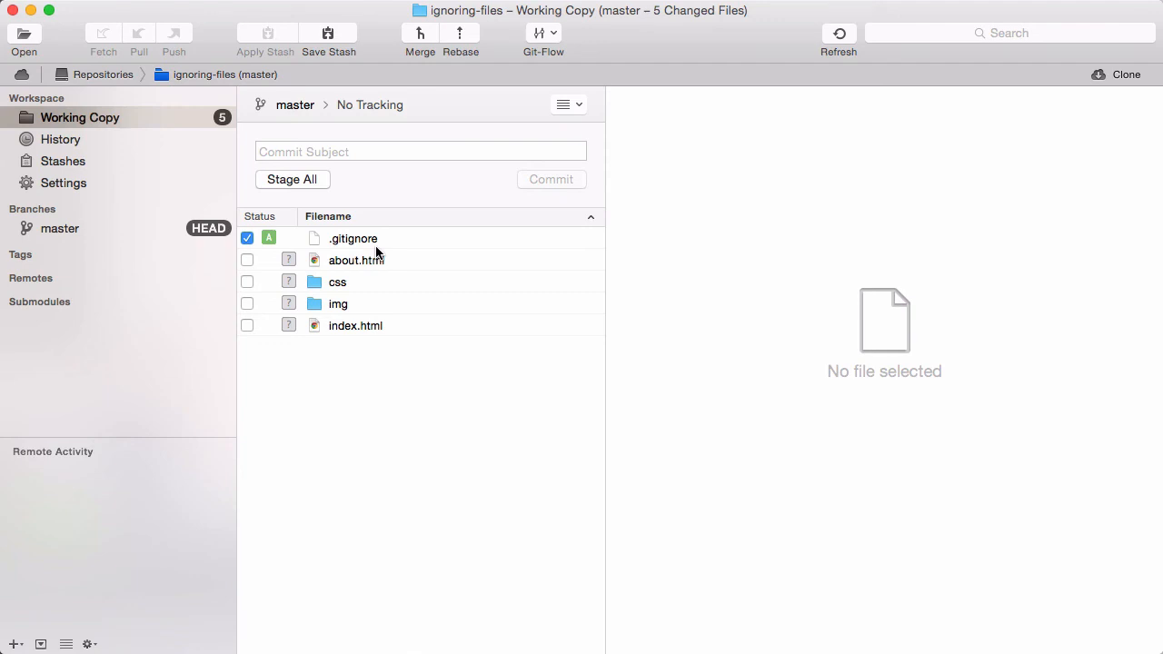
# Bring up the context menu for index.html to reach its Exclude options
pyautogui.rightClick(355, 325)
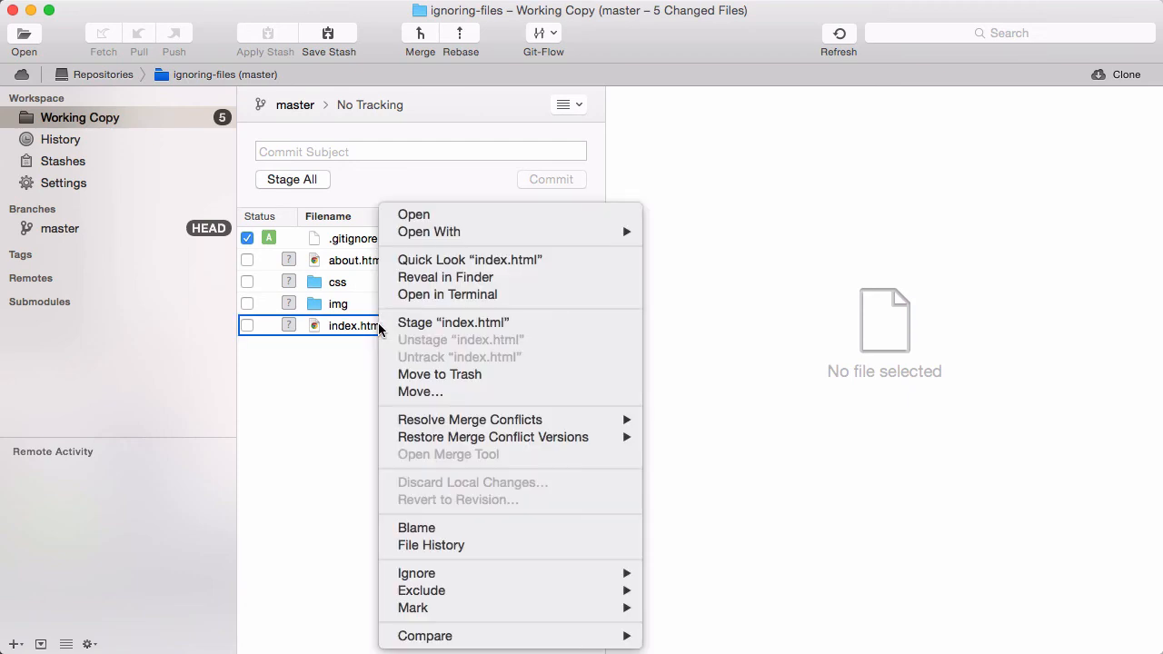
pyautogui.moveTo(421, 590)
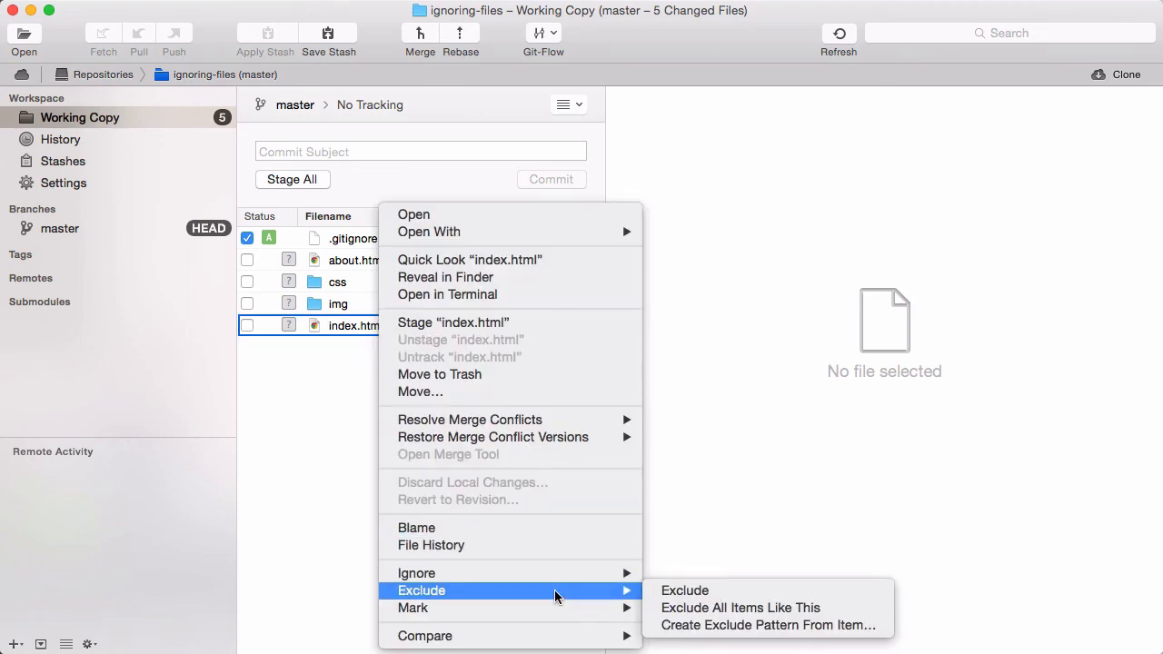